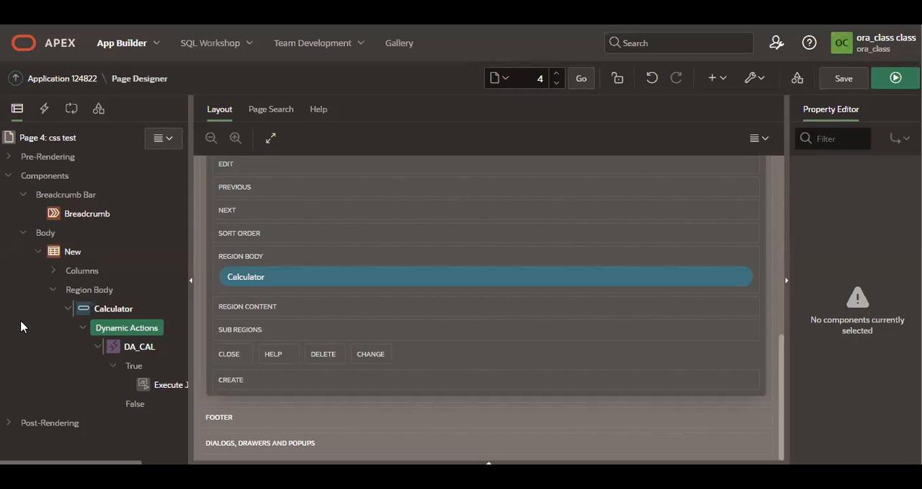
Step: Save and run page 4, then return to Page Designer with the Calculator button selected
click(127, 327)
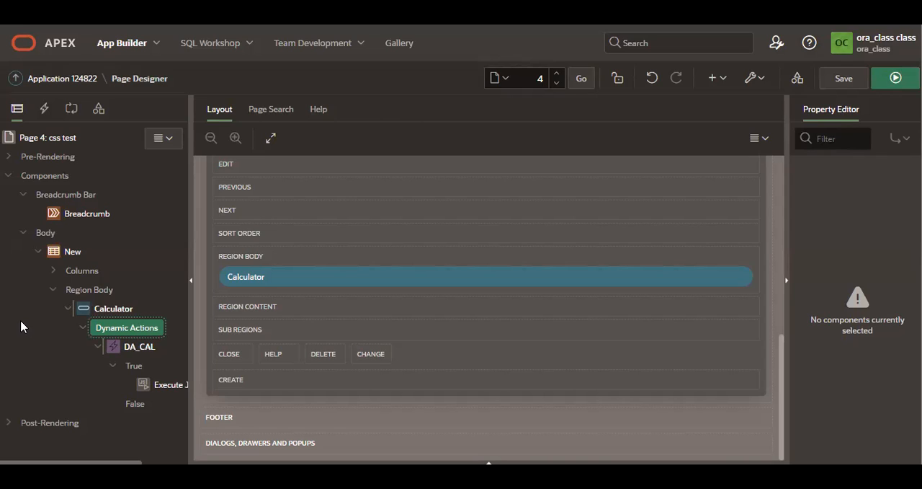
mouse_move(55, 271)
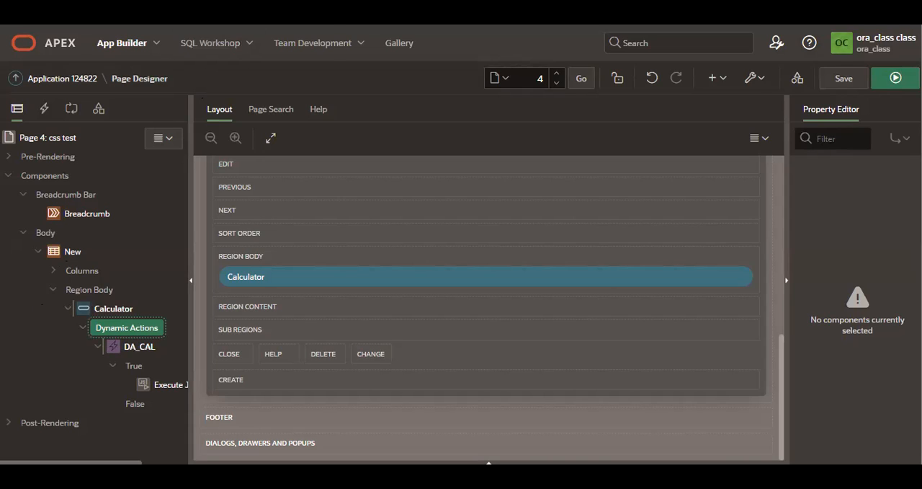
click(895, 78)
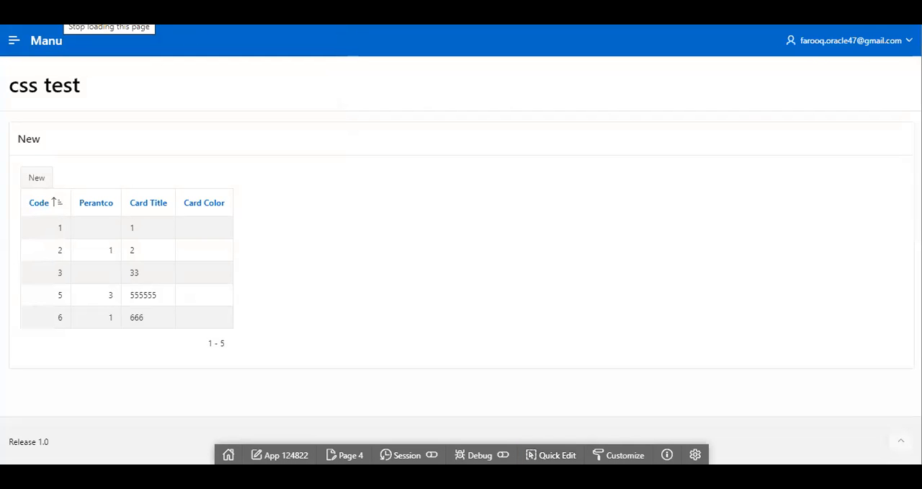
click(348, 456)
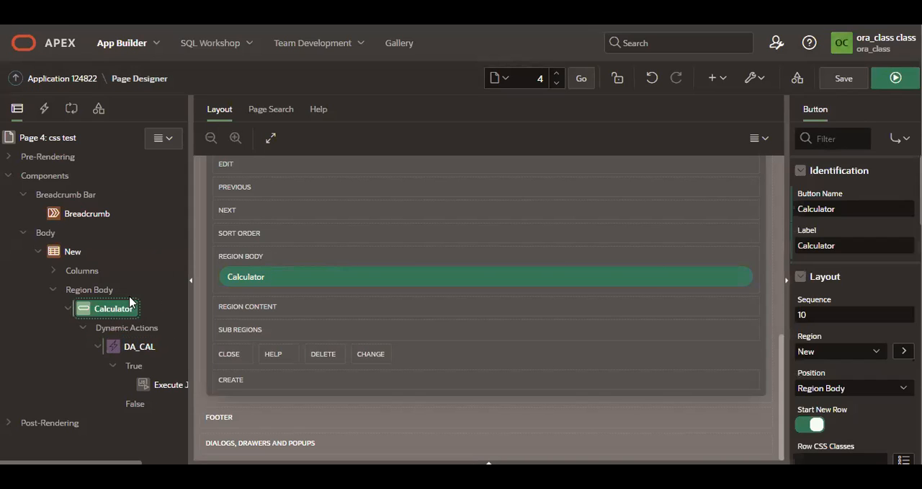
click(896, 78)
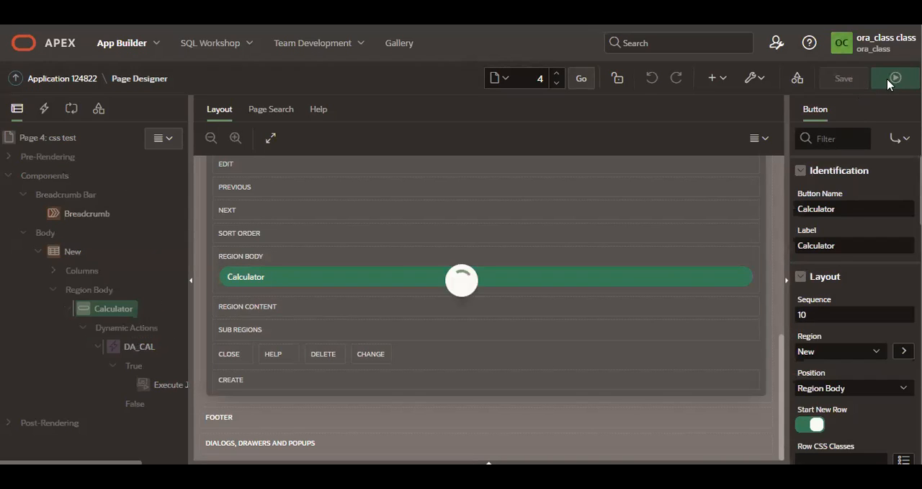
click(843, 78)
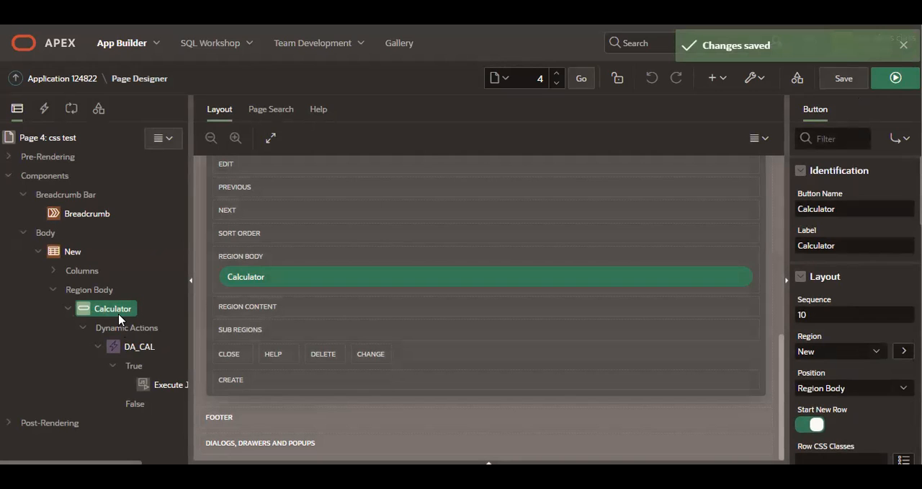
Step: Bring up the Calculator button's options in the tree and select its DA_CAL dynamic action
right_click(112, 309)
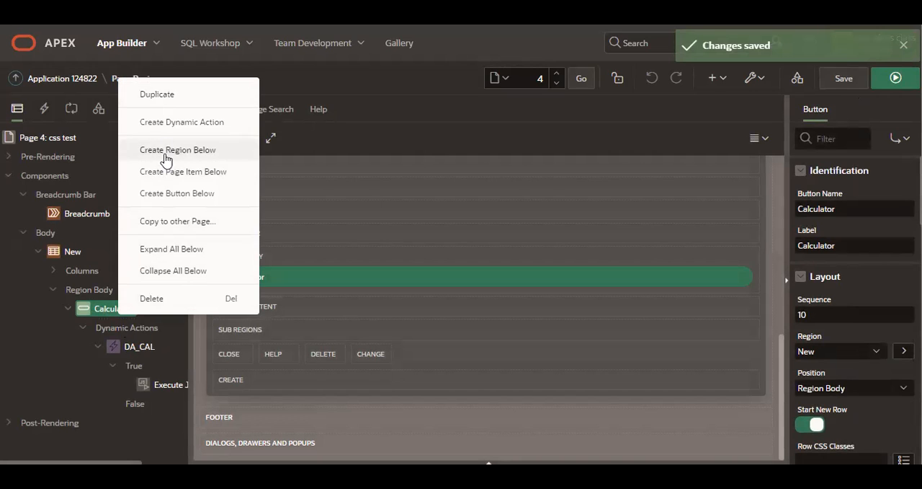
click(138, 346)
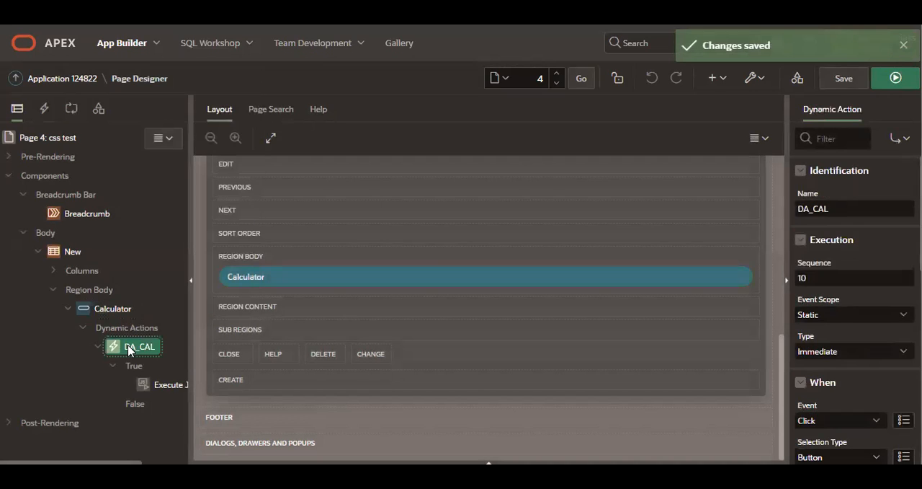
Step: Keep DA_CAL's true action as Execute JavaScript Code with window.open('calculator://','_blank') and run the page
click(170, 383)
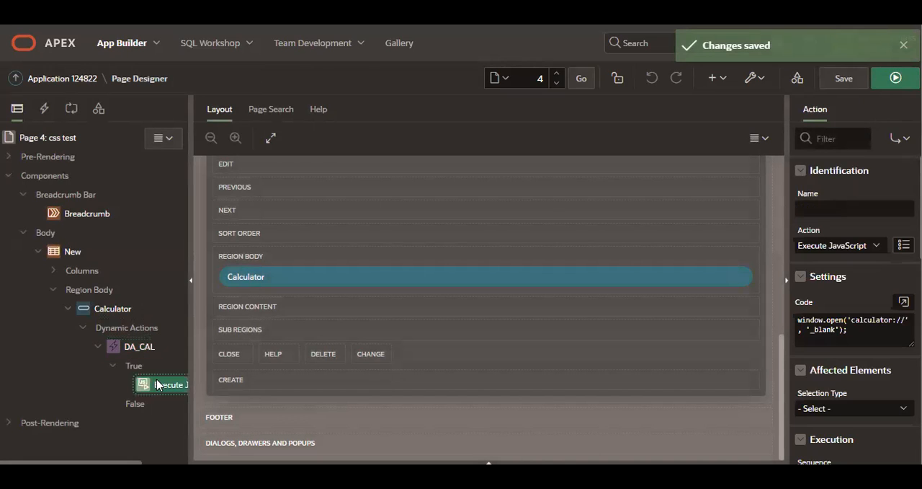
click(839, 245)
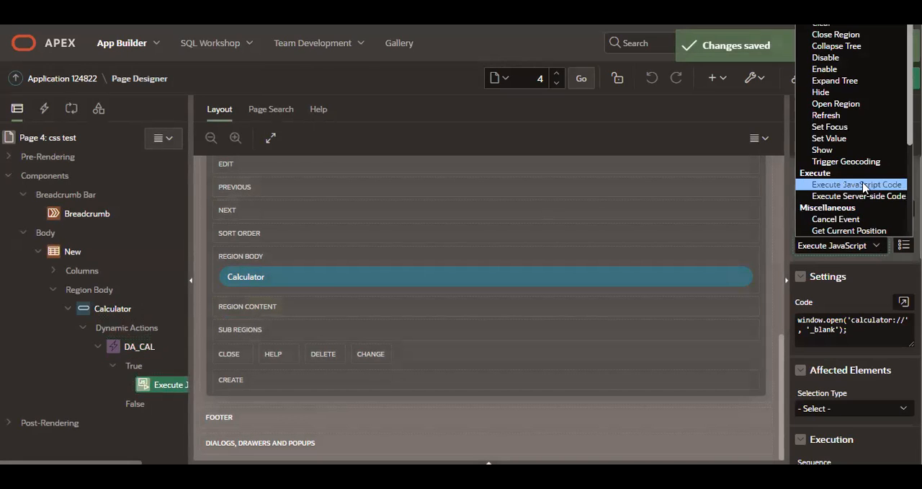
click(857, 183)
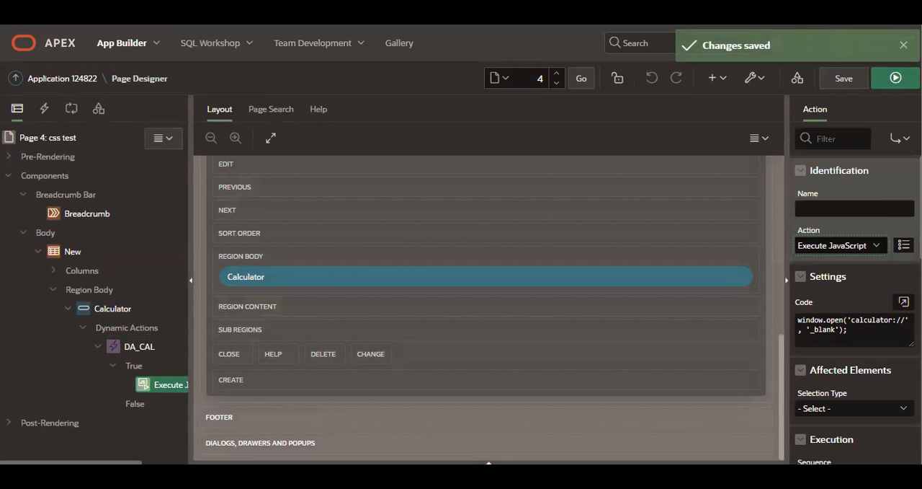
click(904, 301)
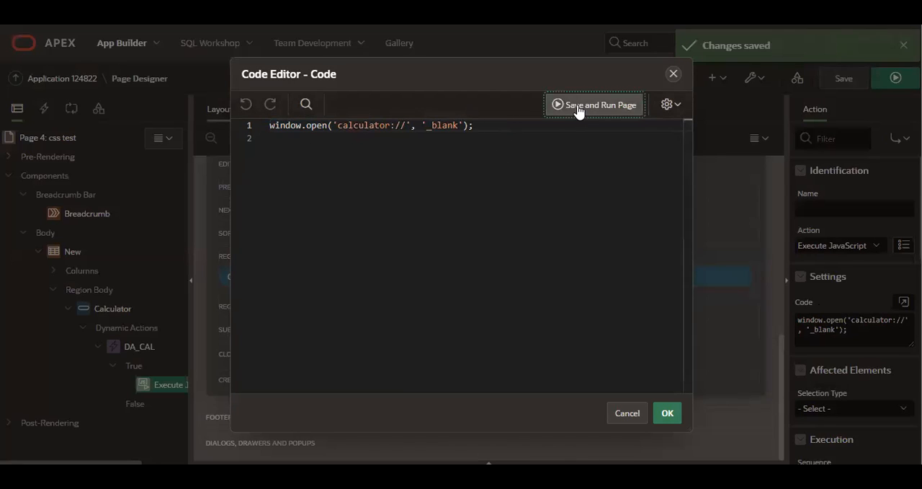
click(594, 104)
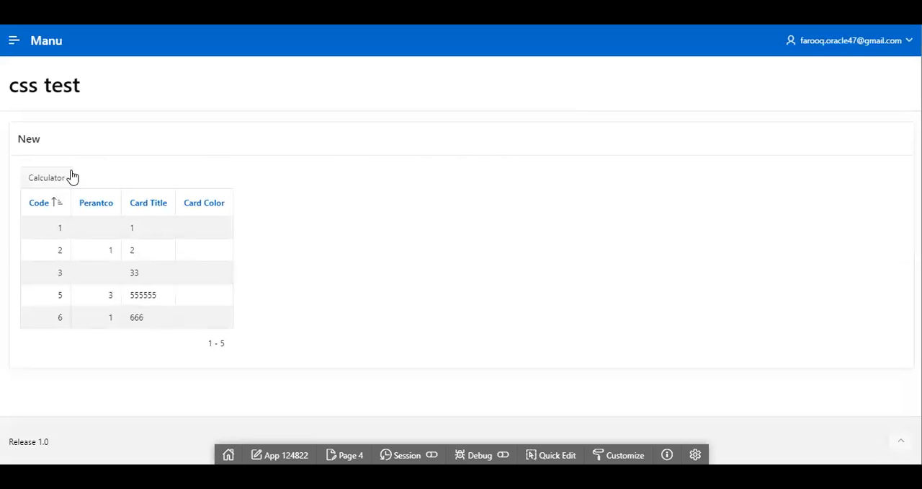
Step: Use the page's Calculator button, always allow calculator:// links, and launch Windows Calculator
click(46, 177)
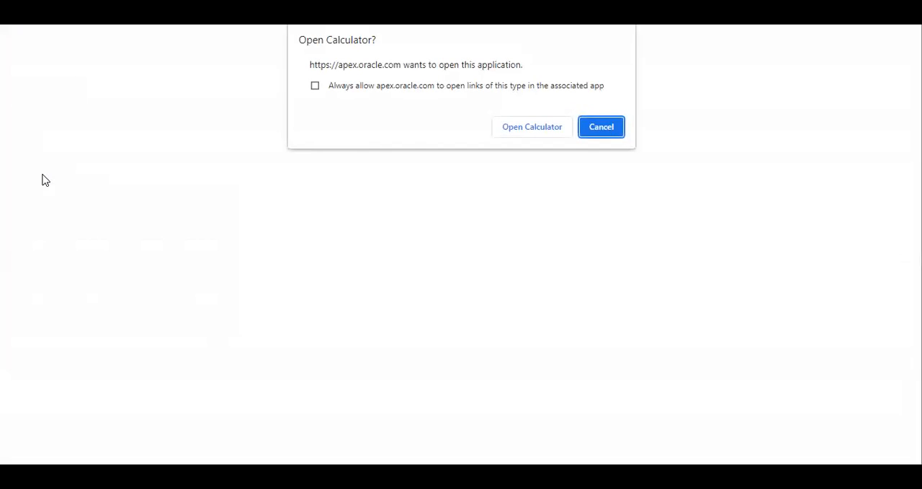
click(314, 85)
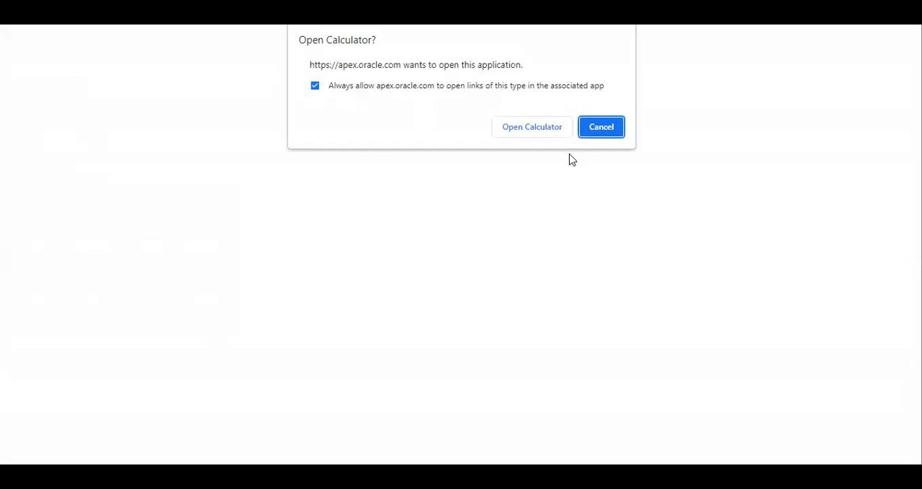
click(532, 125)
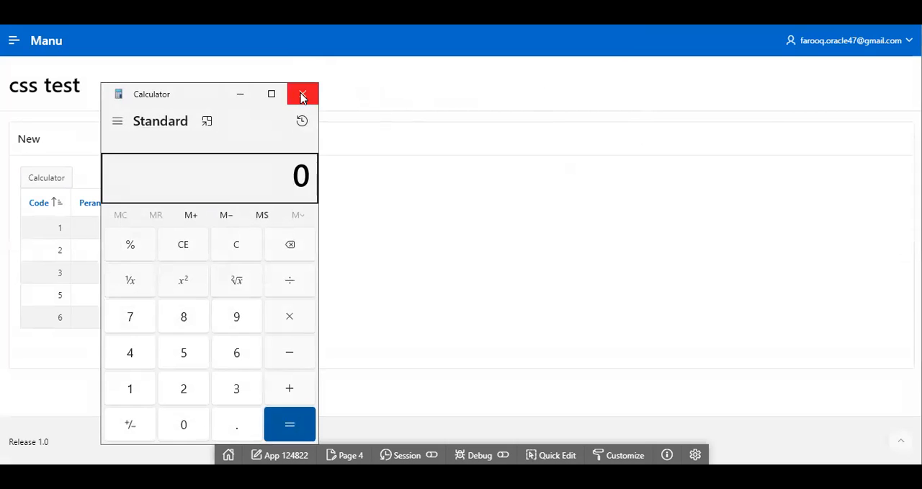
Step: Reopen Calculator from the page without a prompt, compute 785 − 6 = 779, and close it
click(302, 94)
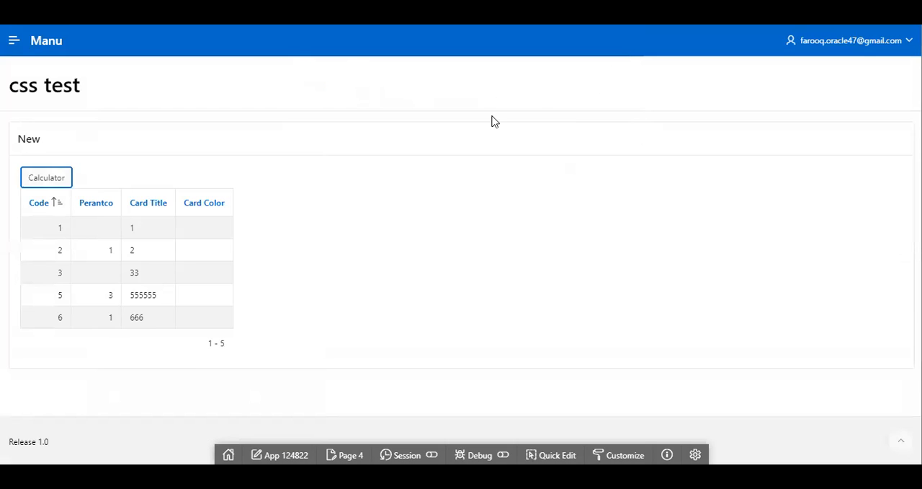
mouse_move(404, 63)
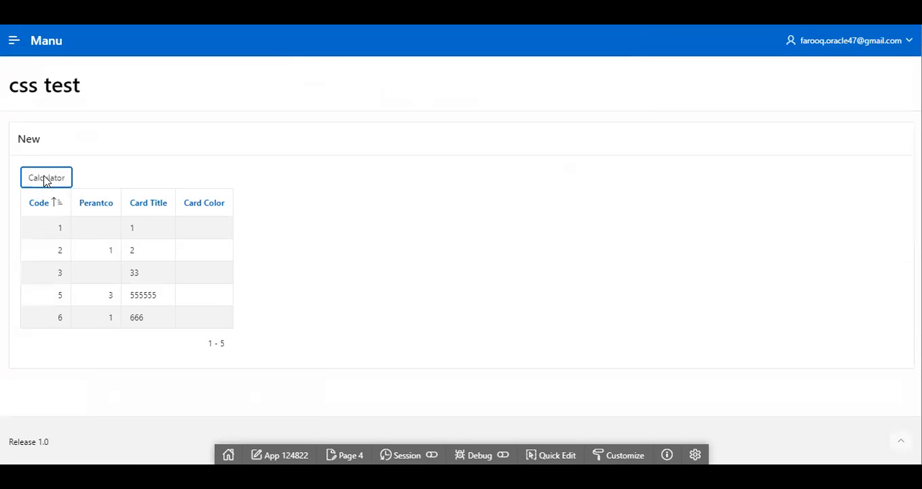
click(46, 177)
text(785)
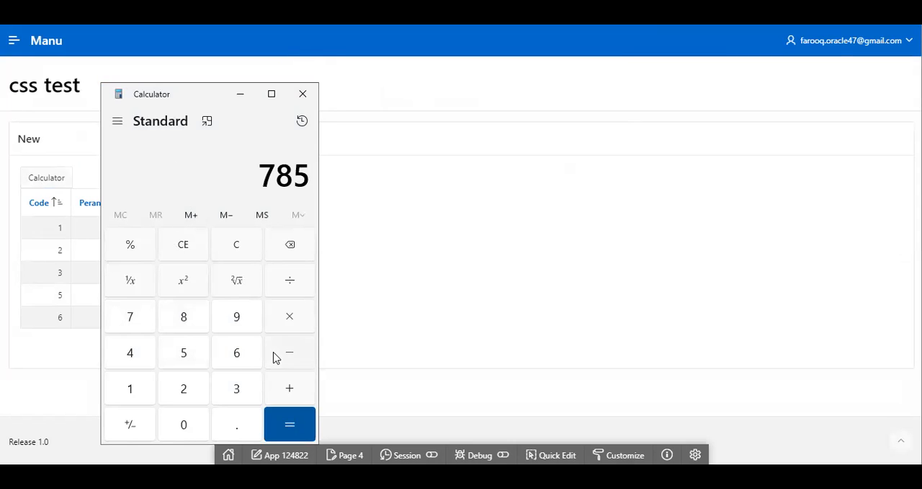
click(288, 423)
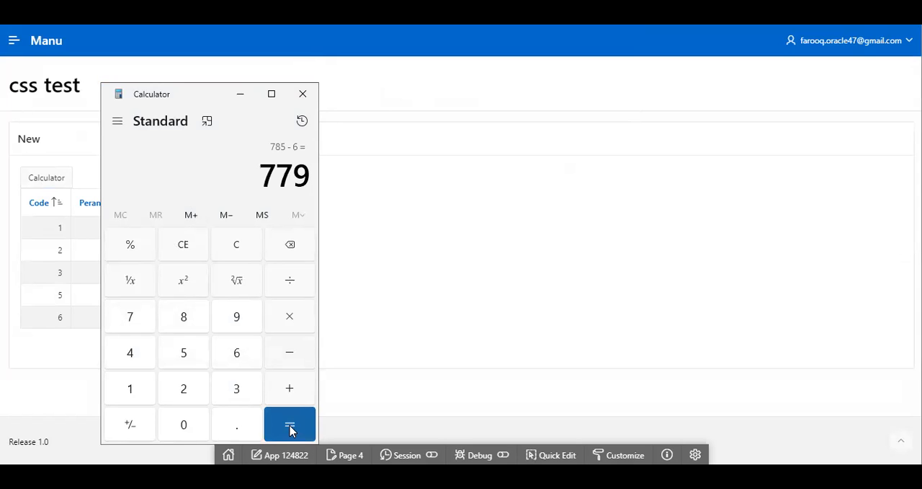
click(302, 93)
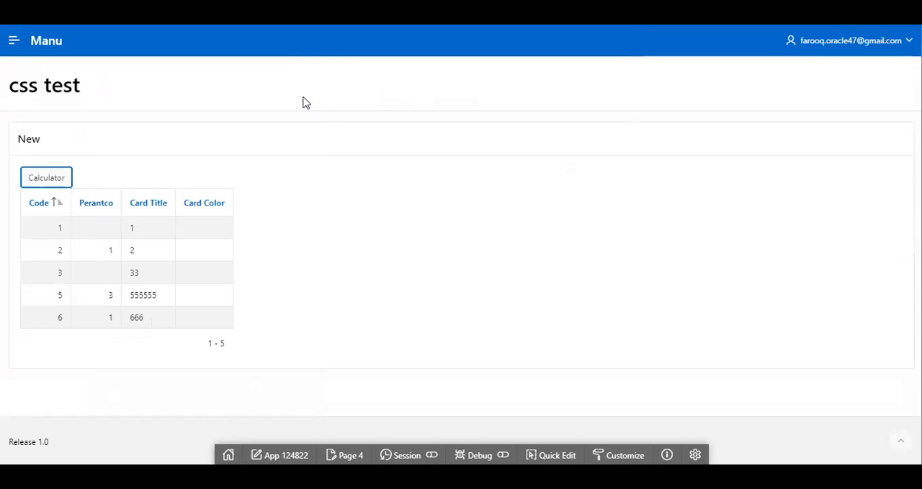